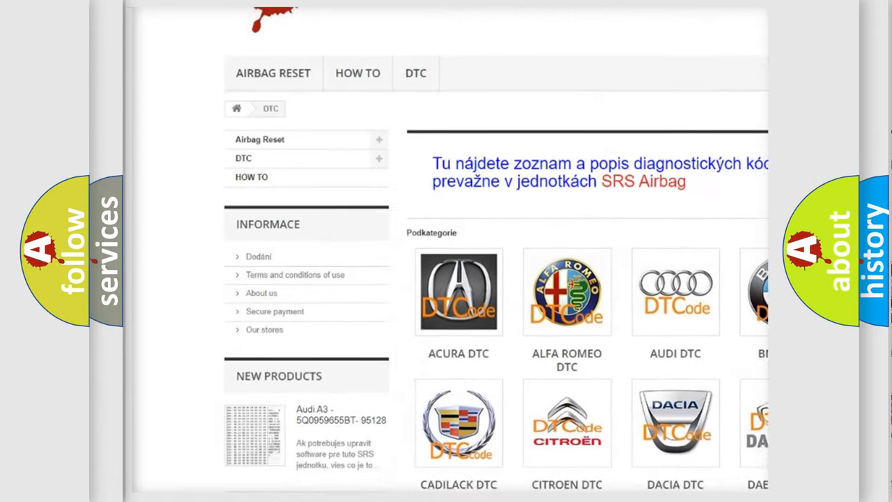
{"action": "scroll", "scroll_direction": "down", "scroll_amount": 3}
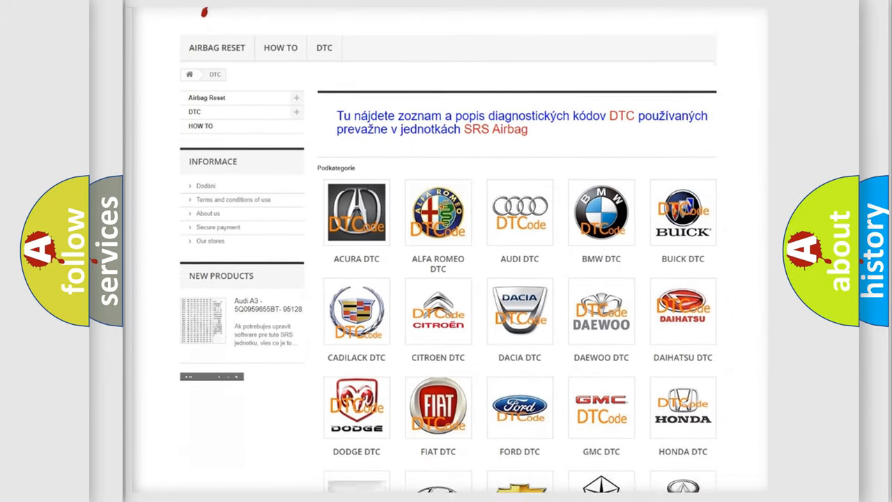
{"action": "scroll", "scroll_direction": "down", "scroll_amount": 3}
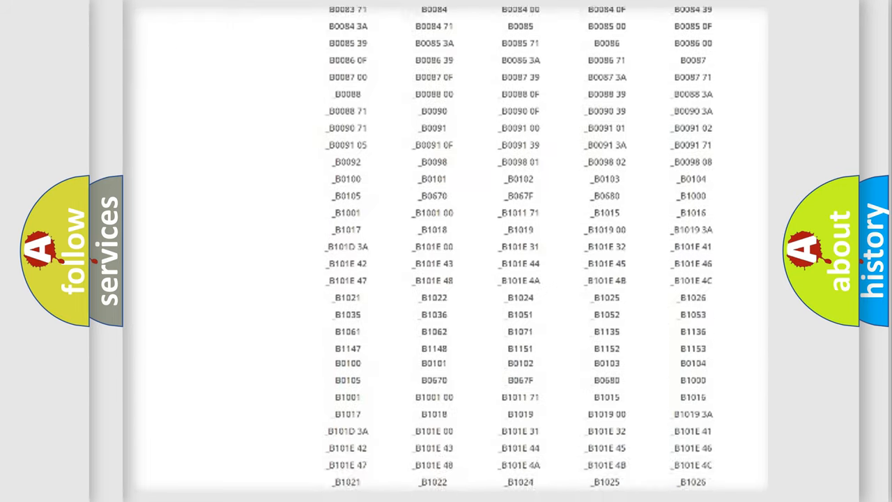
{"action": "scroll", "scroll_direction": "up", "scroll_amount": 3}
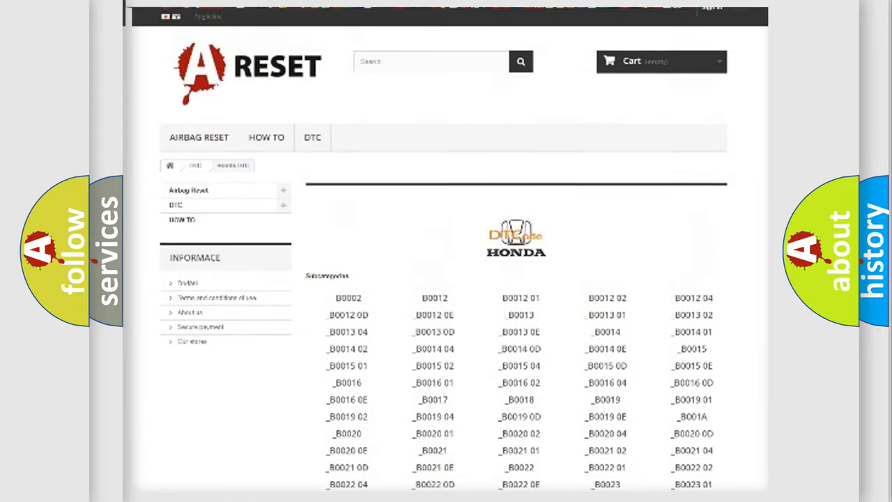
{"action": "scroll", "scroll_direction": "up", "scroll_amount": 3}
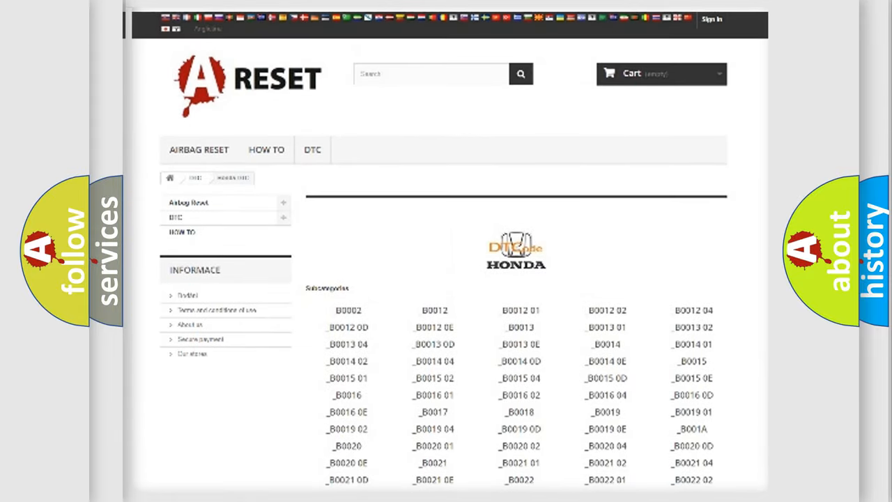